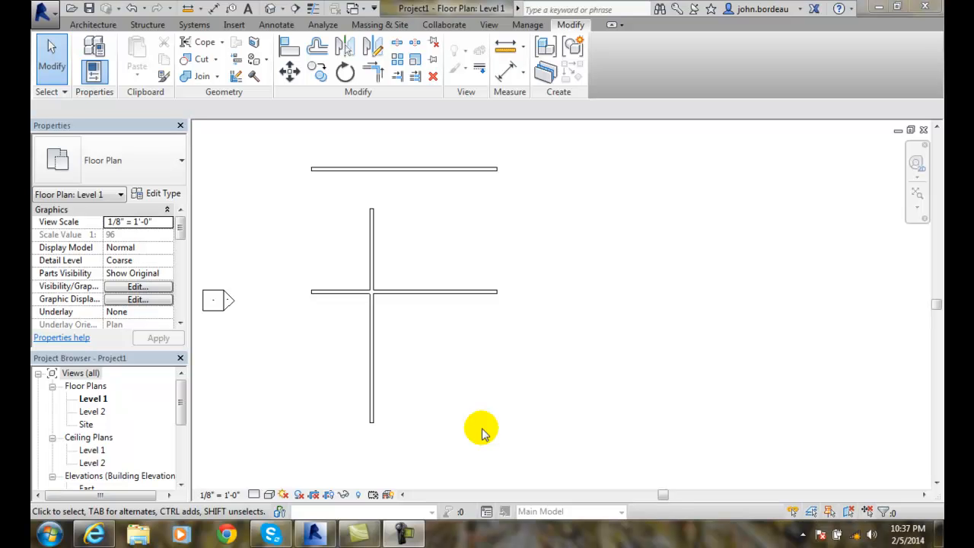
{"action": "mouse_move", "coordinate": [471, 426]}
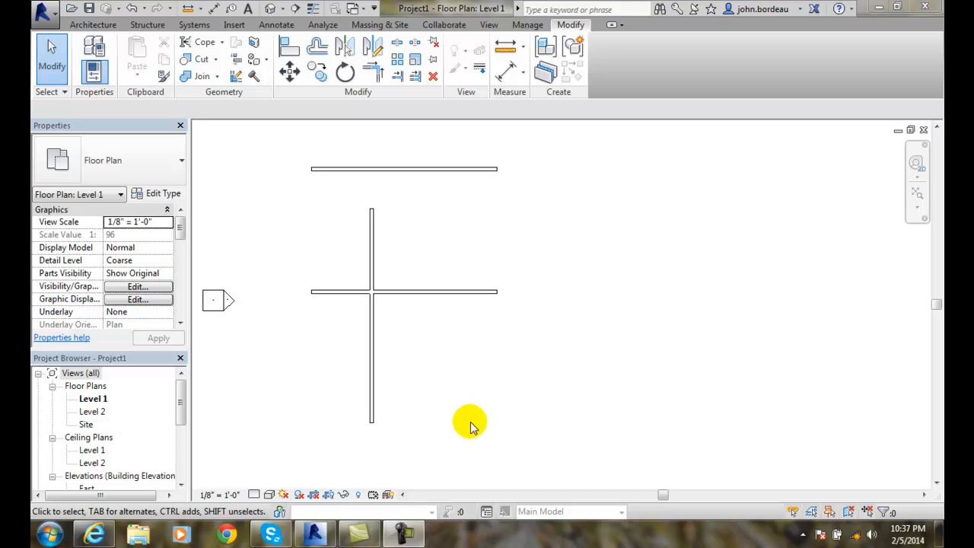
{"action": "mouse_move", "coordinate": [373, 251]}
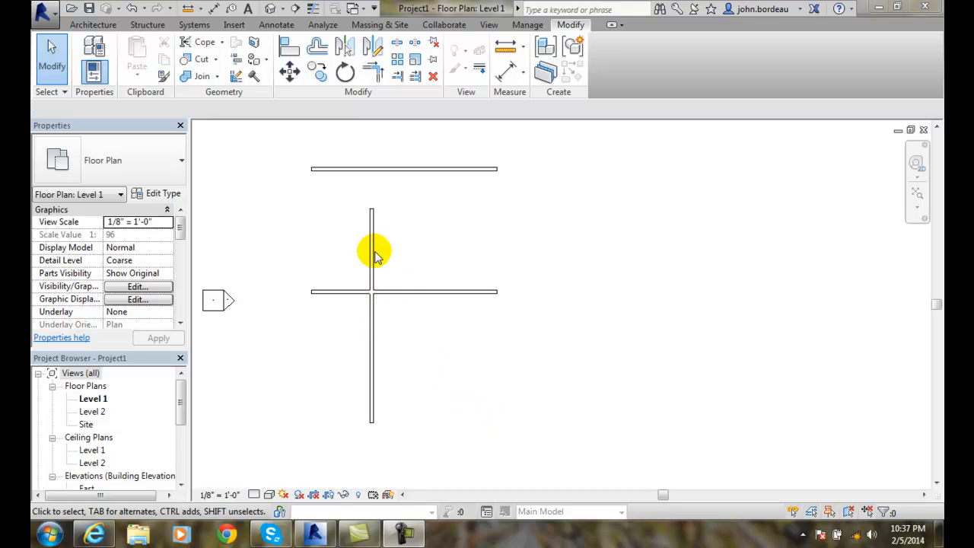
{"action": "mouse_move", "coordinate": [374, 243]}
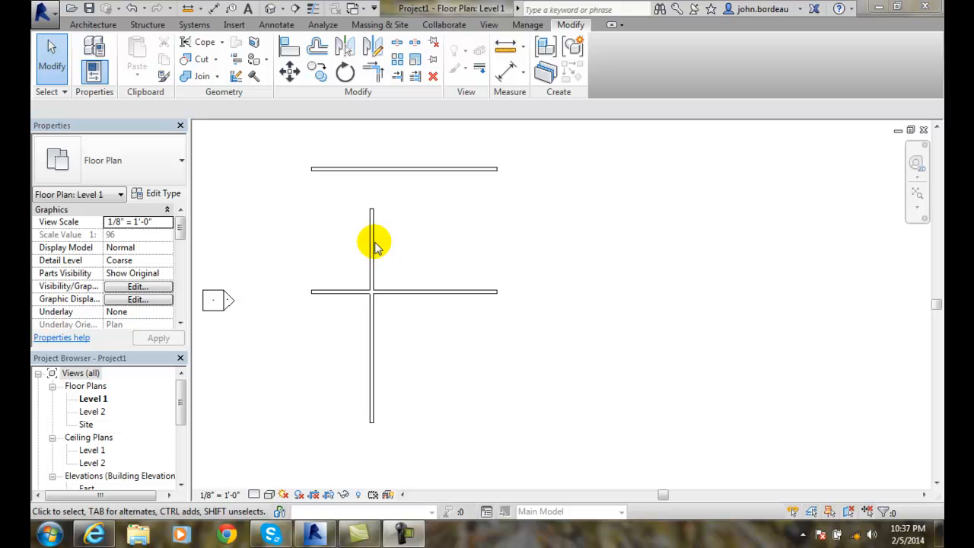
{"action": "mouse_move", "coordinate": [378, 106]}
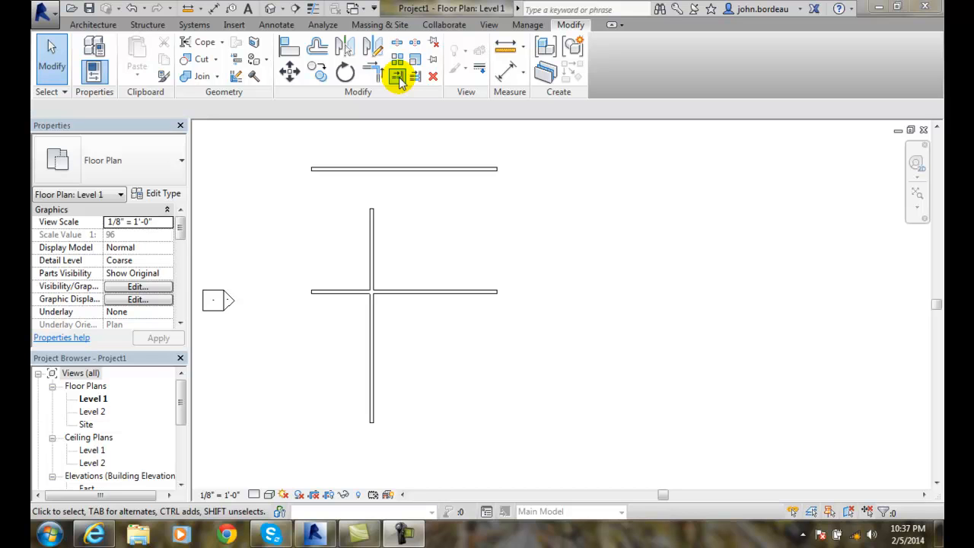
Step: Trim the vertical wall back to the horizontal cross wall, keeping its lower part
{"action": "left_click", "coordinate": [397, 77]}
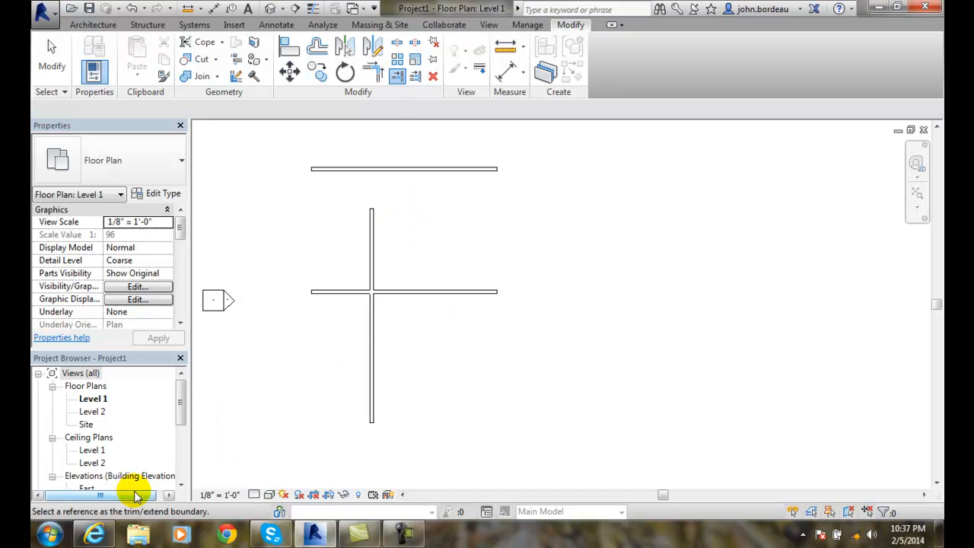
{"action": "mouse_move", "coordinate": [404, 365]}
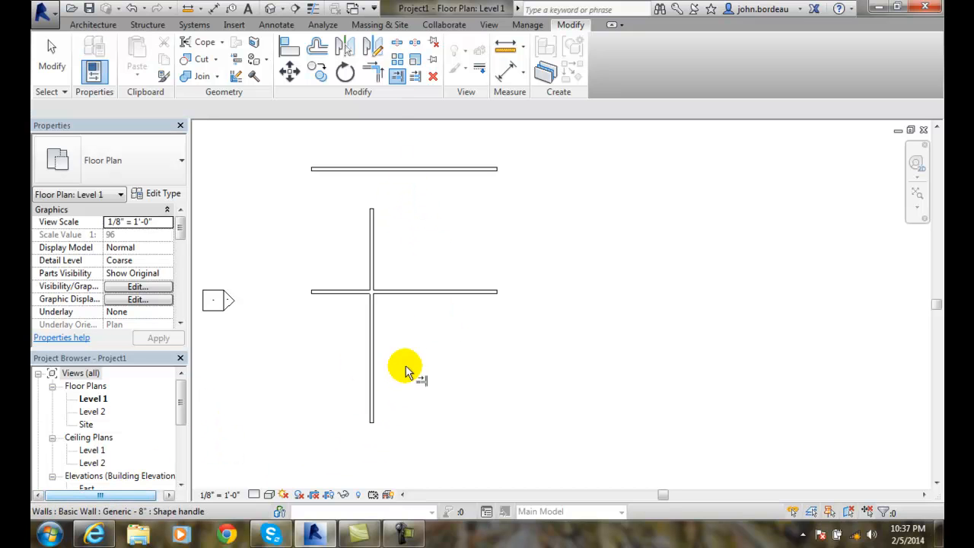
{"action": "mouse_move", "coordinate": [390, 297]}
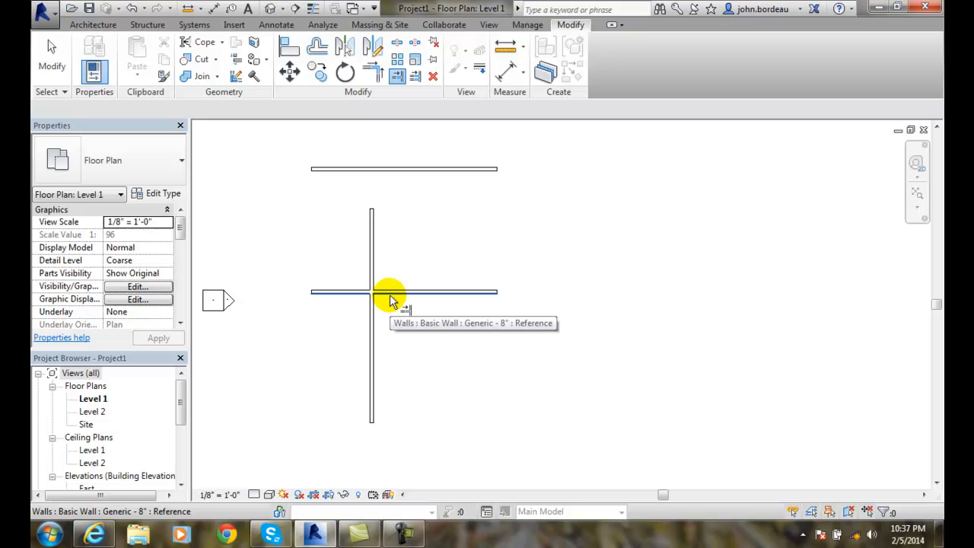
{"action": "left_click", "coordinate": [390, 292]}
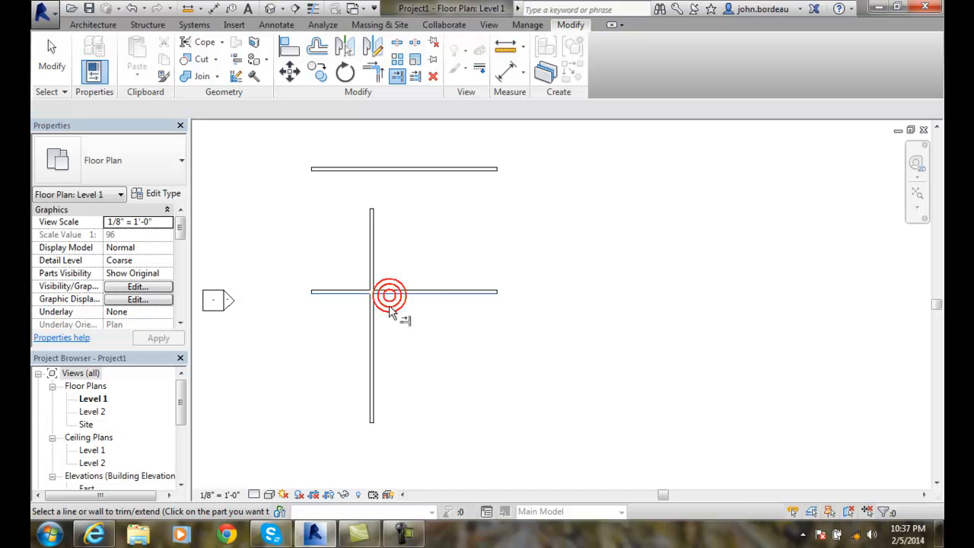
{"action": "left_click", "coordinate": [390, 295]}
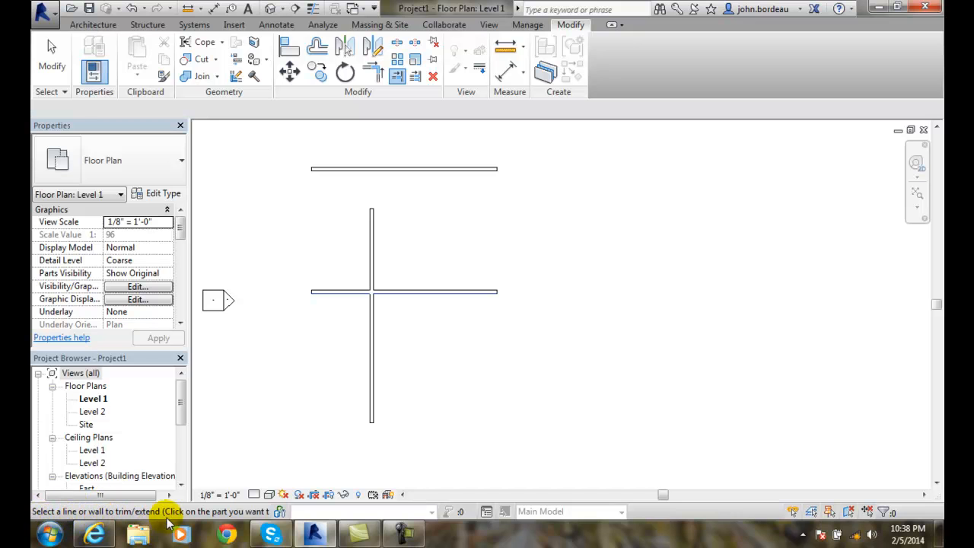
{"action": "mouse_move", "coordinate": [271, 523]}
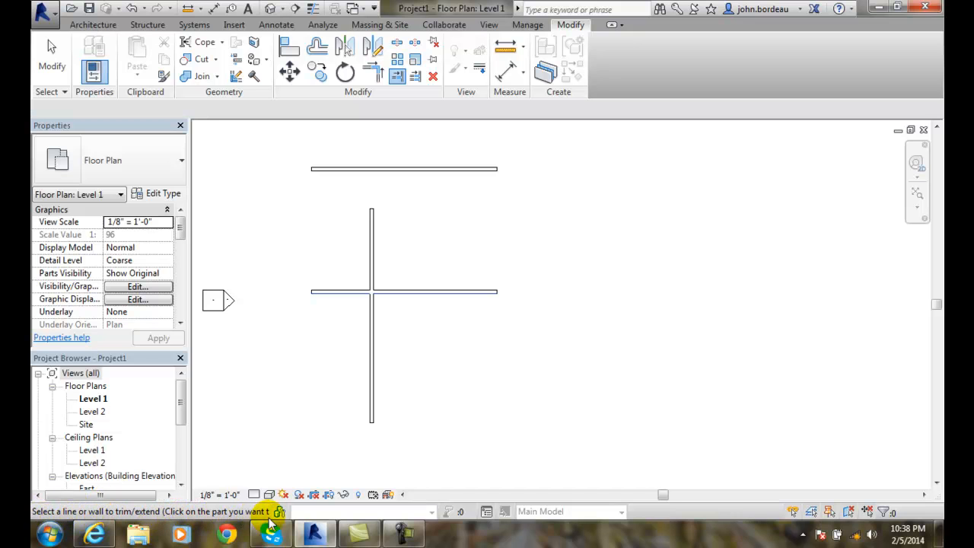
{"action": "mouse_move", "coordinate": [389, 390]}
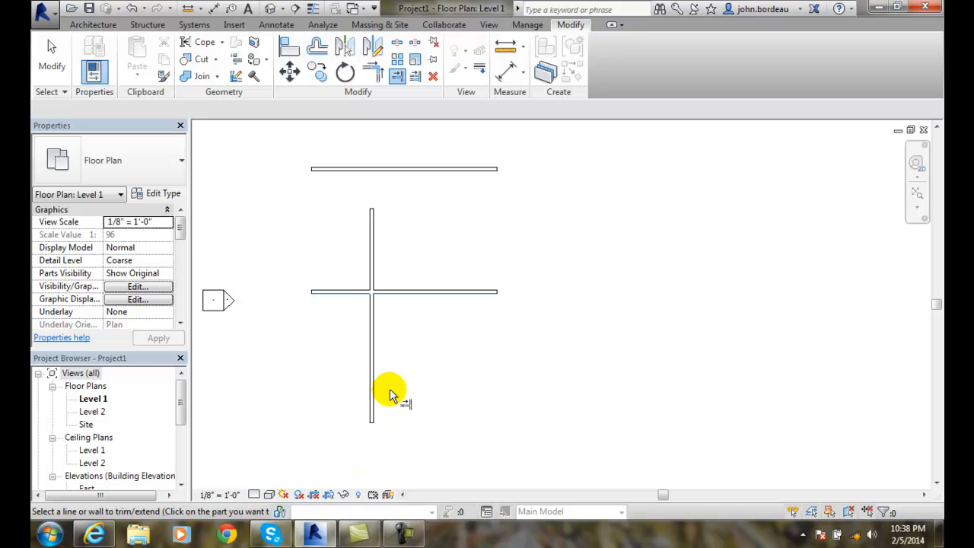
{"action": "mouse_move", "coordinate": [373, 388]}
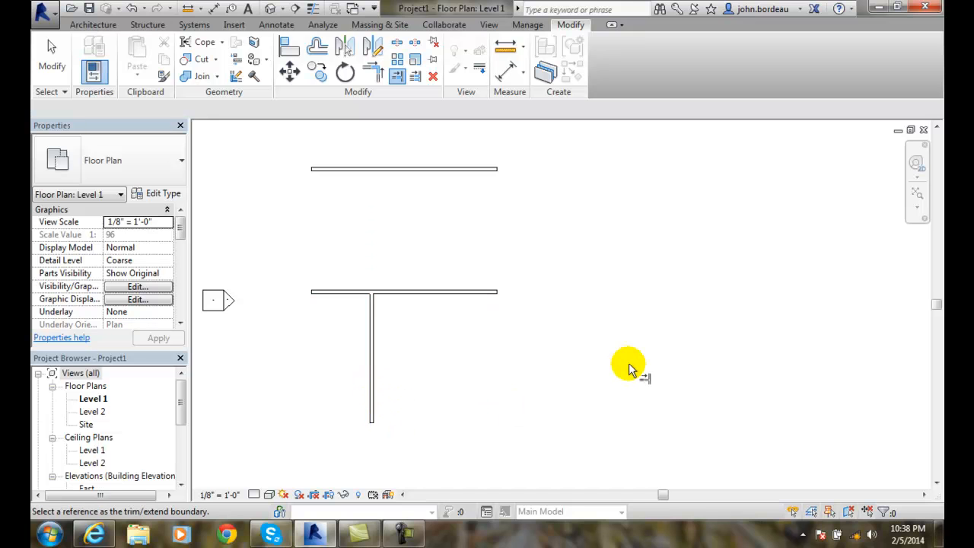
{"action": "mouse_move", "coordinate": [586, 327]}
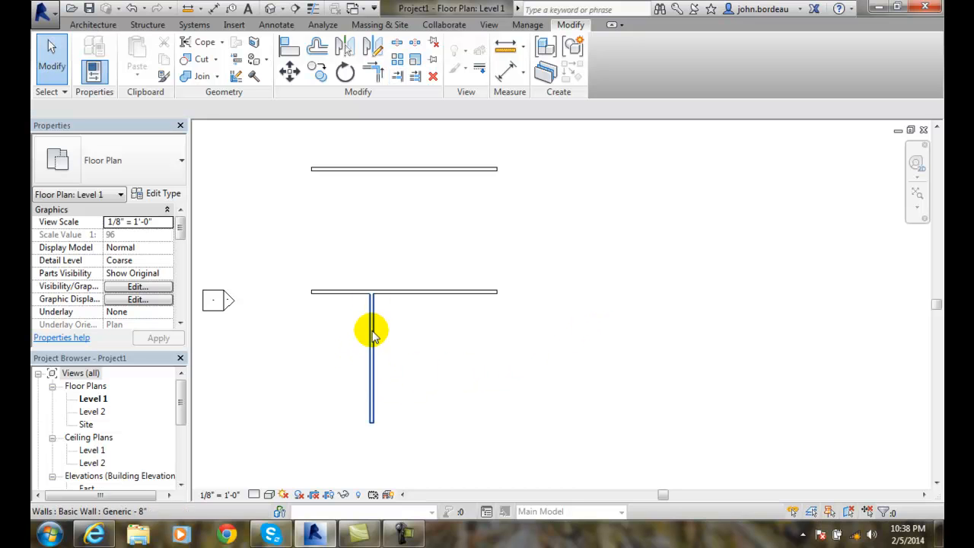
{"action": "mouse_move", "coordinate": [386, 169]}
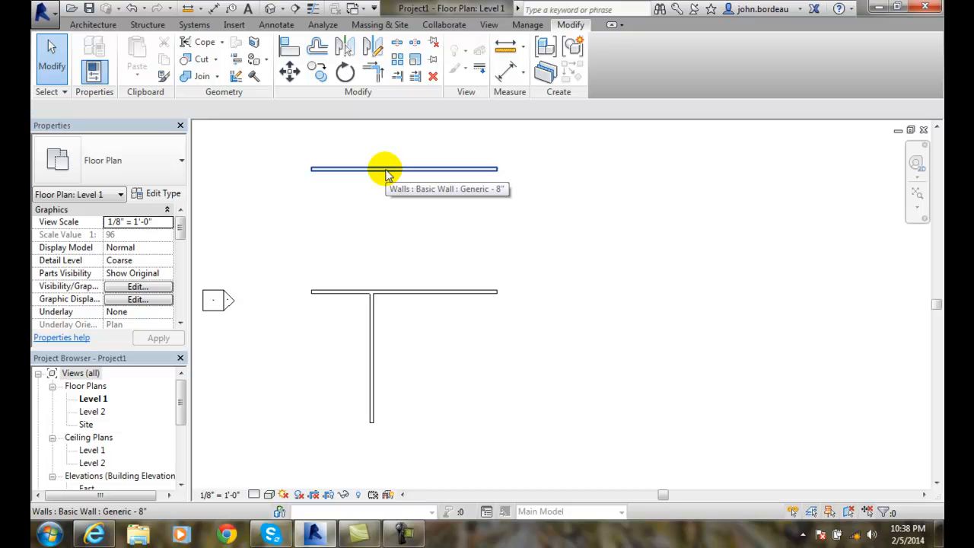
{"action": "mouse_move", "coordinate": [417, 191]}
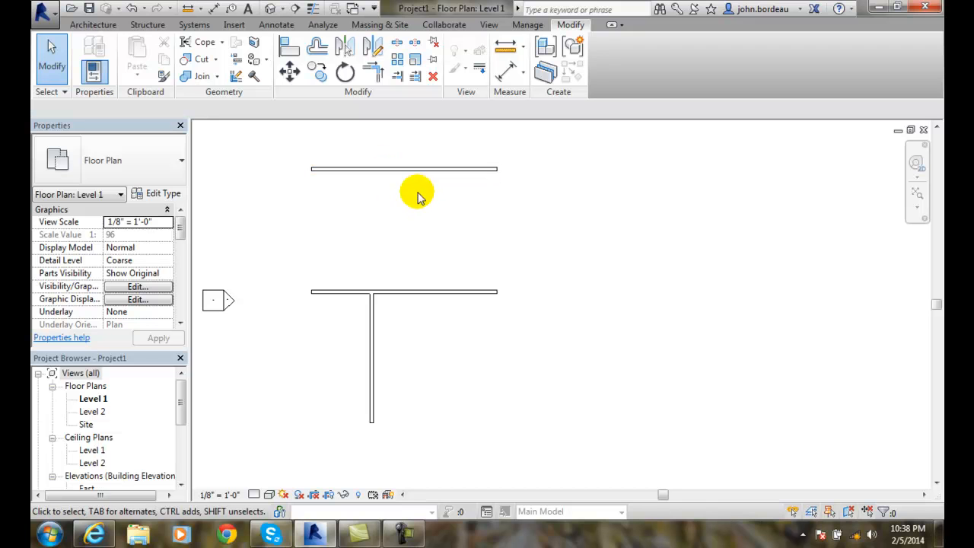
{"action": "mouse_move", "coordinate": [396, 77]}
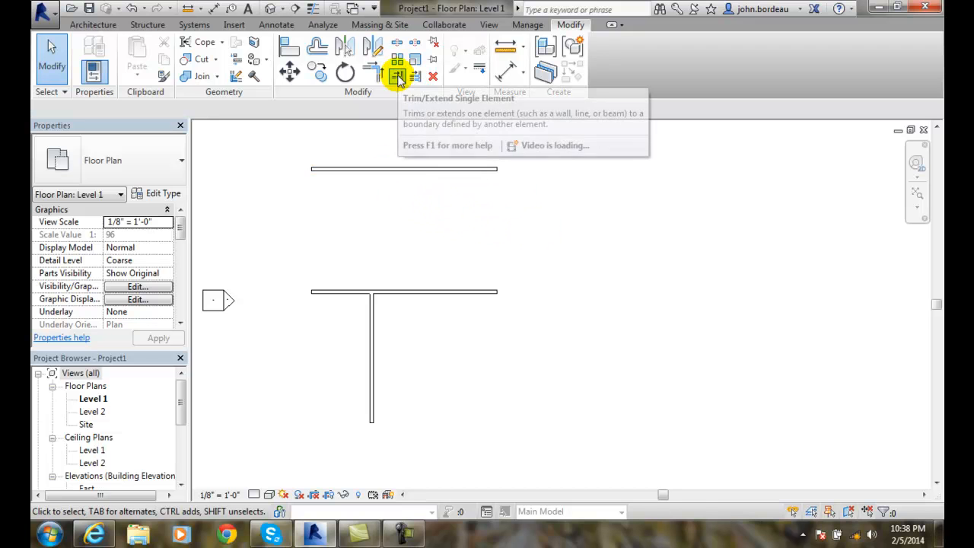
{"action": "mouse_move", "coordinate": [397, 76]}
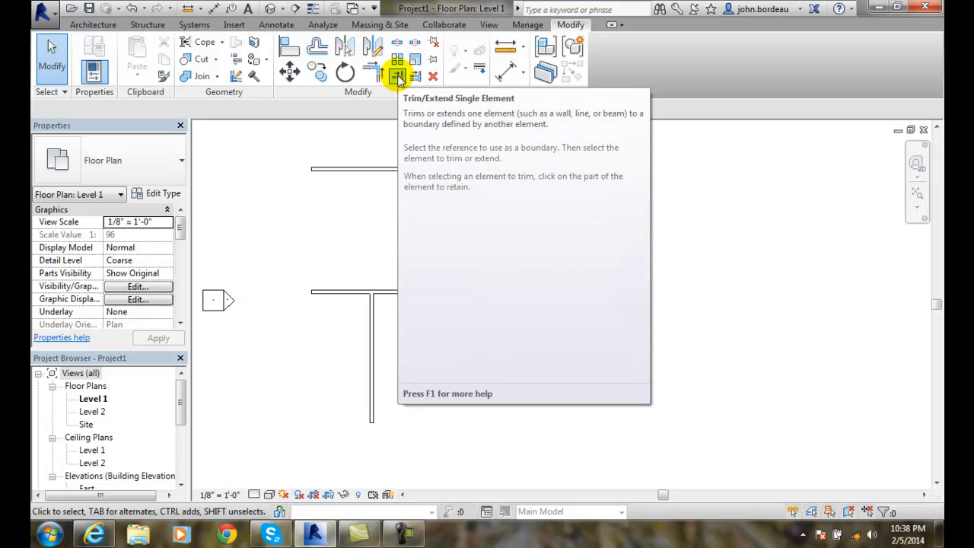
Step: Start a new Trim/Extend Single Element operation to extend the vertical wall upward
{"action": "left_click", "coordinate": [397, 76]}
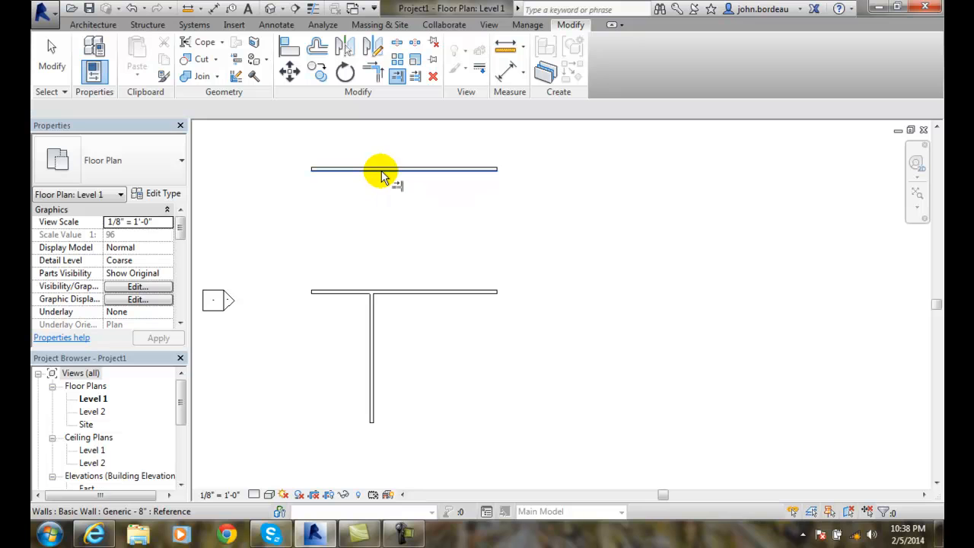
{"action": "mouse_move", "coordinate": [381, 169]}
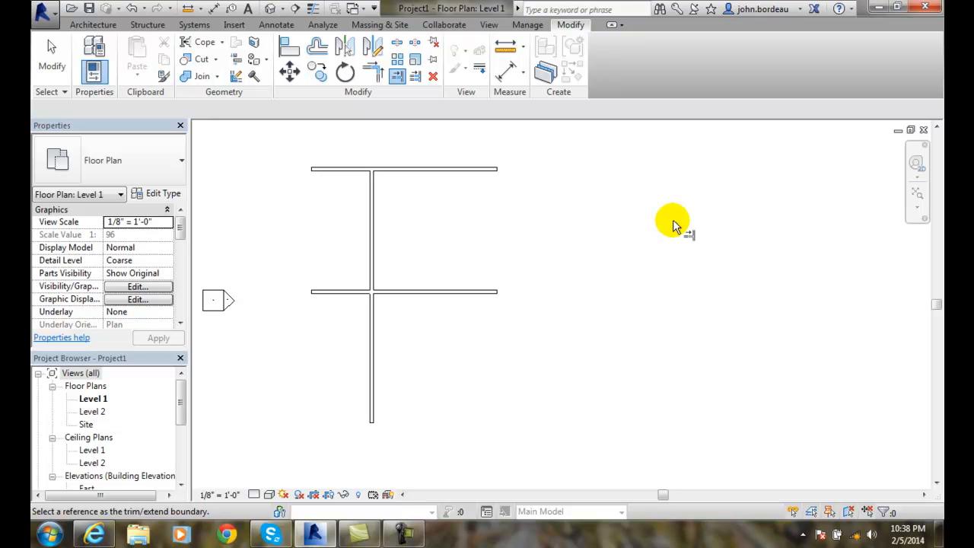
{"action": "mouse_move", "coordinate": [560, 175]}
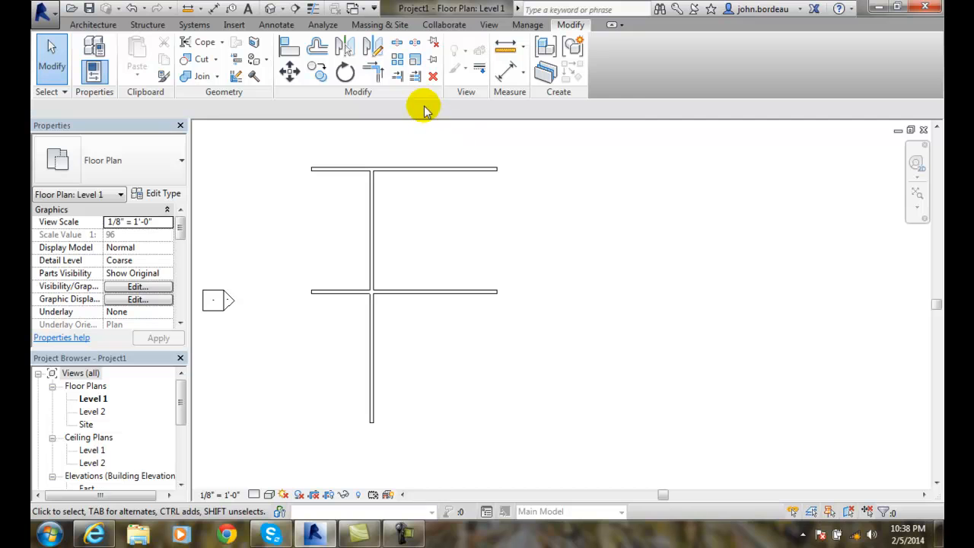
{"action": "mouse_move", "coordinate": [396, 76]}
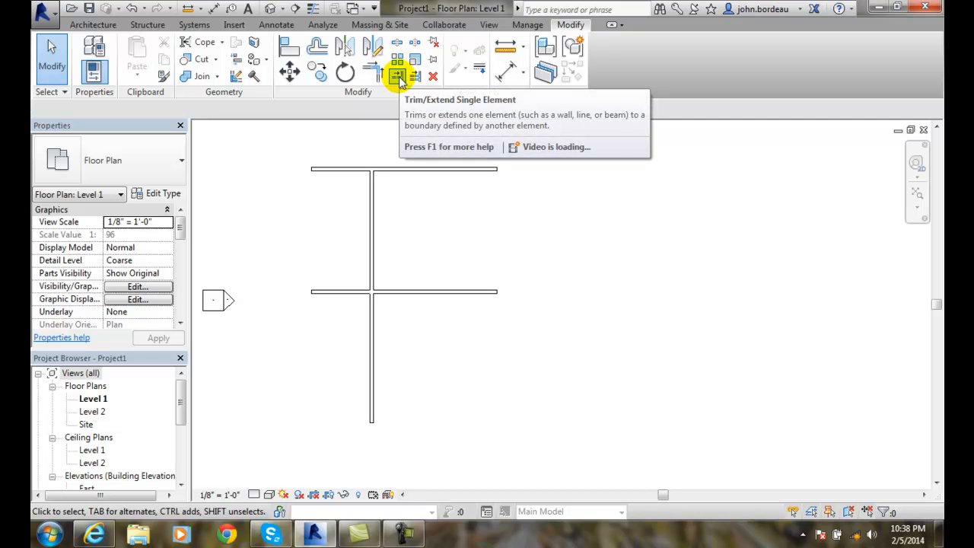